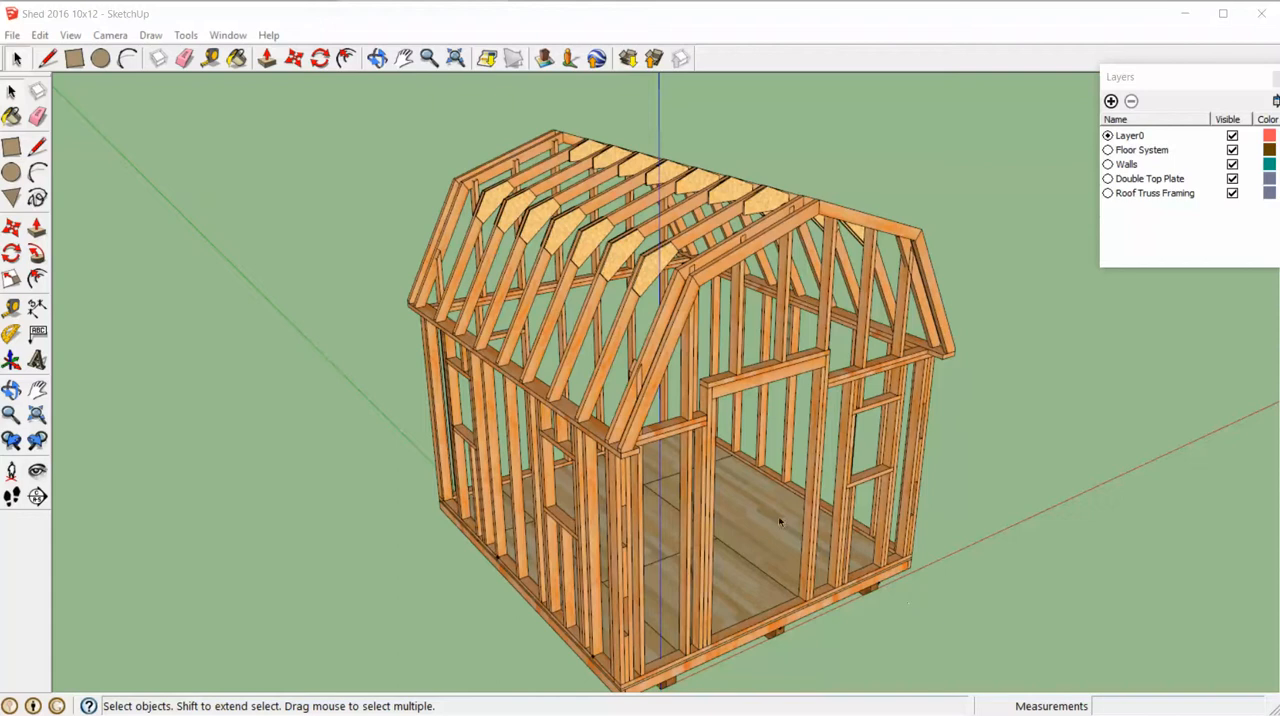
mouse_move(786, 470)
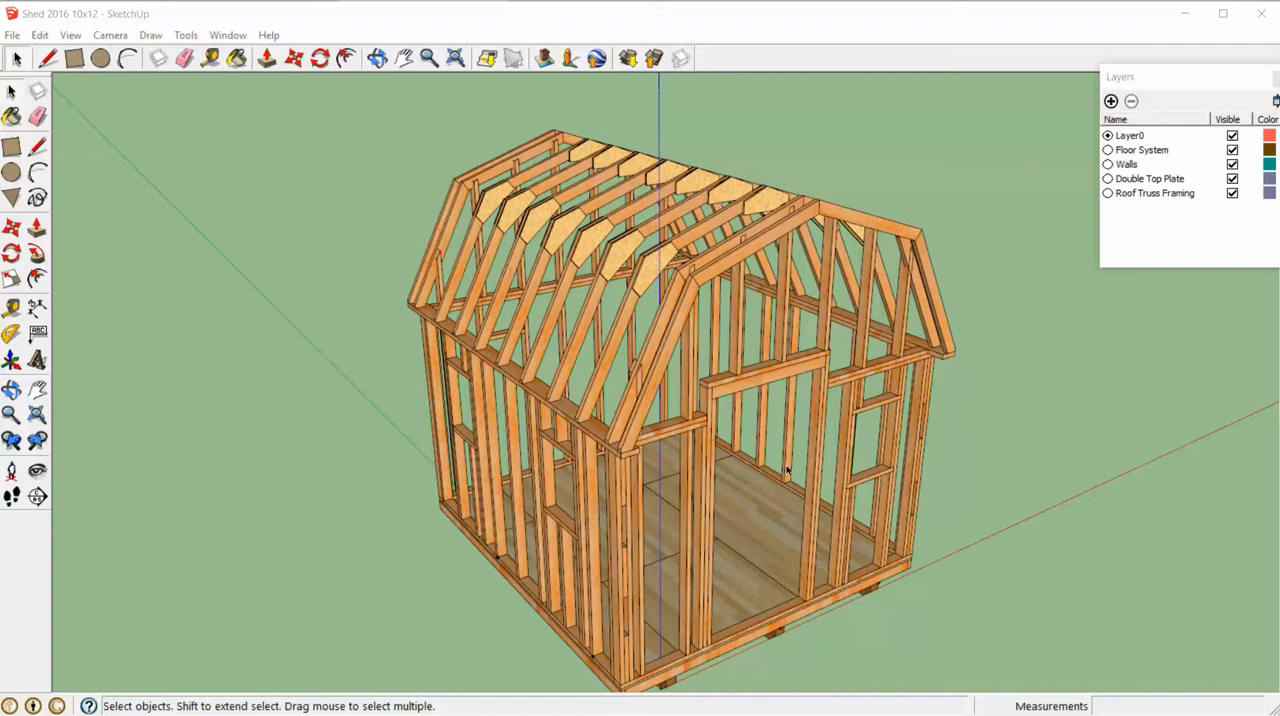
mouse_move(726, 355)
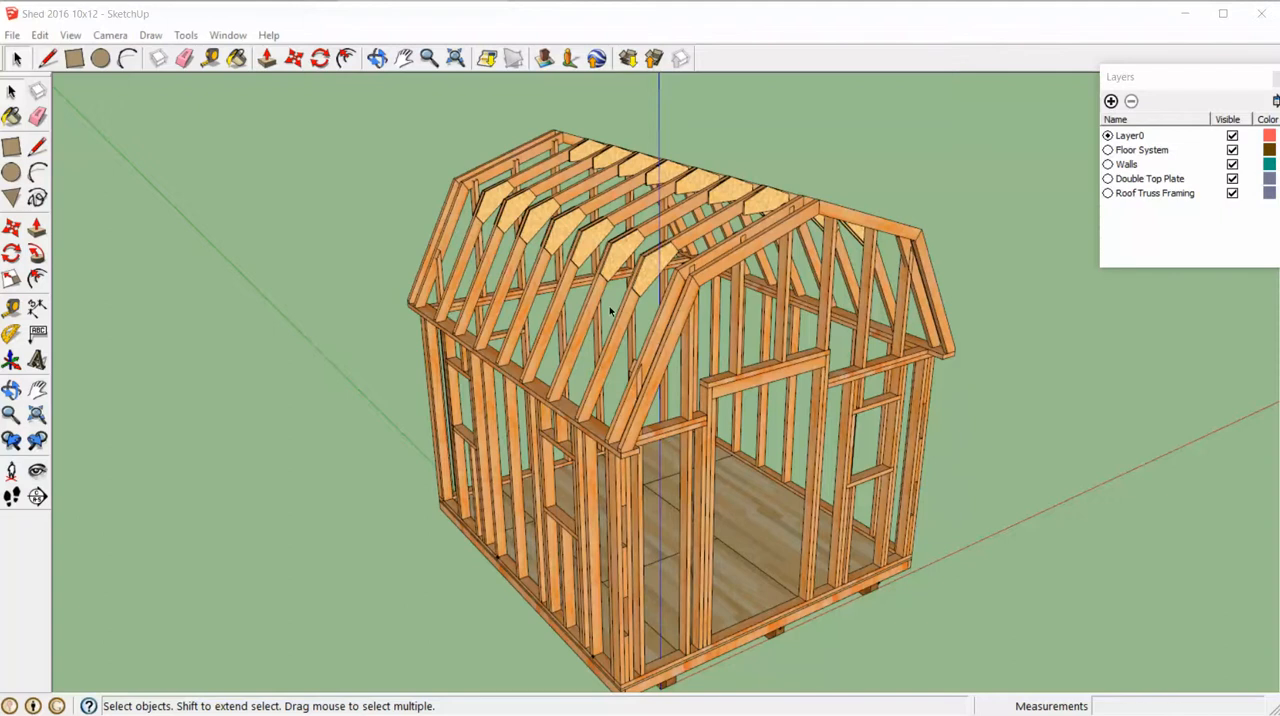
Orbit around the finished shed frame to inspect the trusses and side walls.
left_click_drag(610, 310, 645, 450)
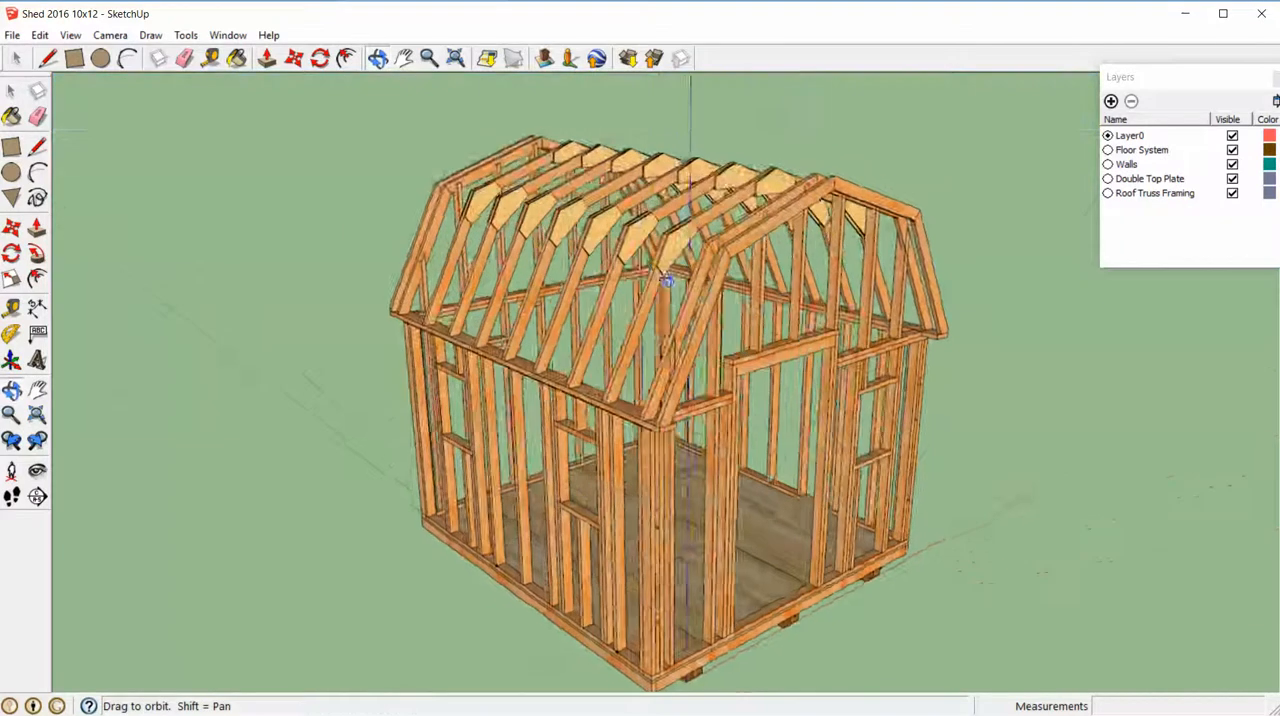
left_click_drag(667, 282, 721, 370)
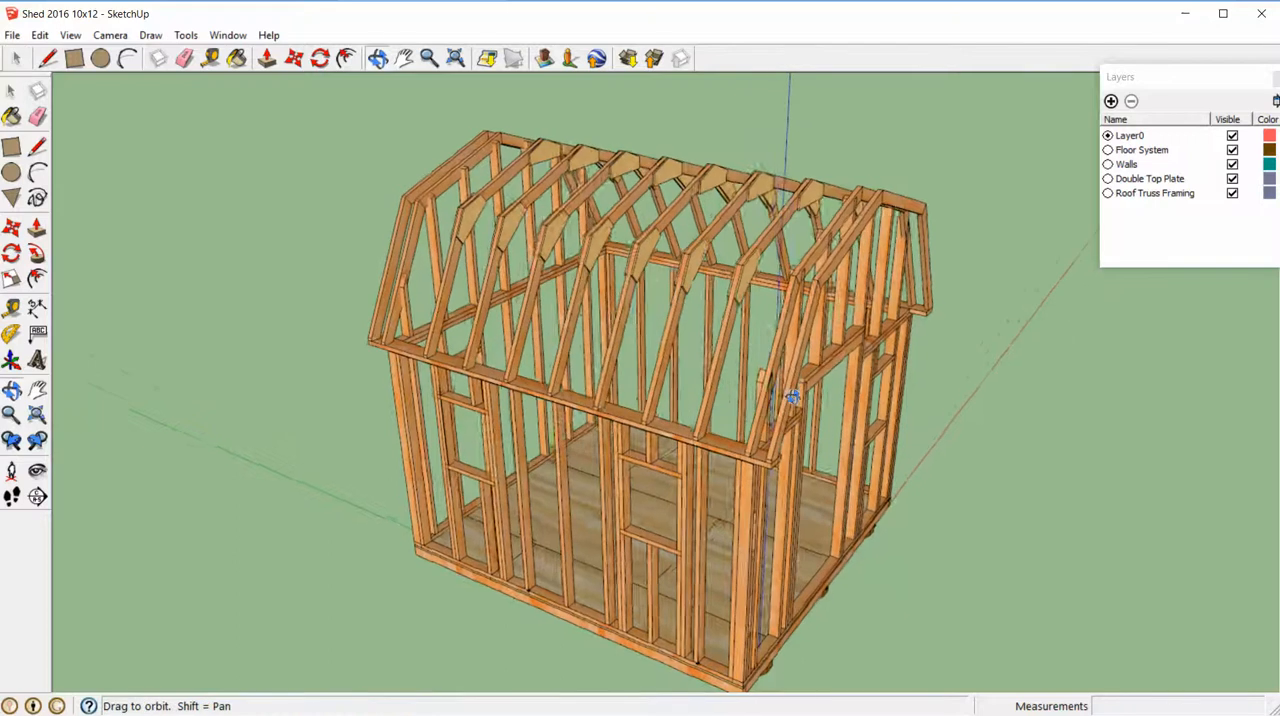
left_click_drag(790, 395, 590, 415)
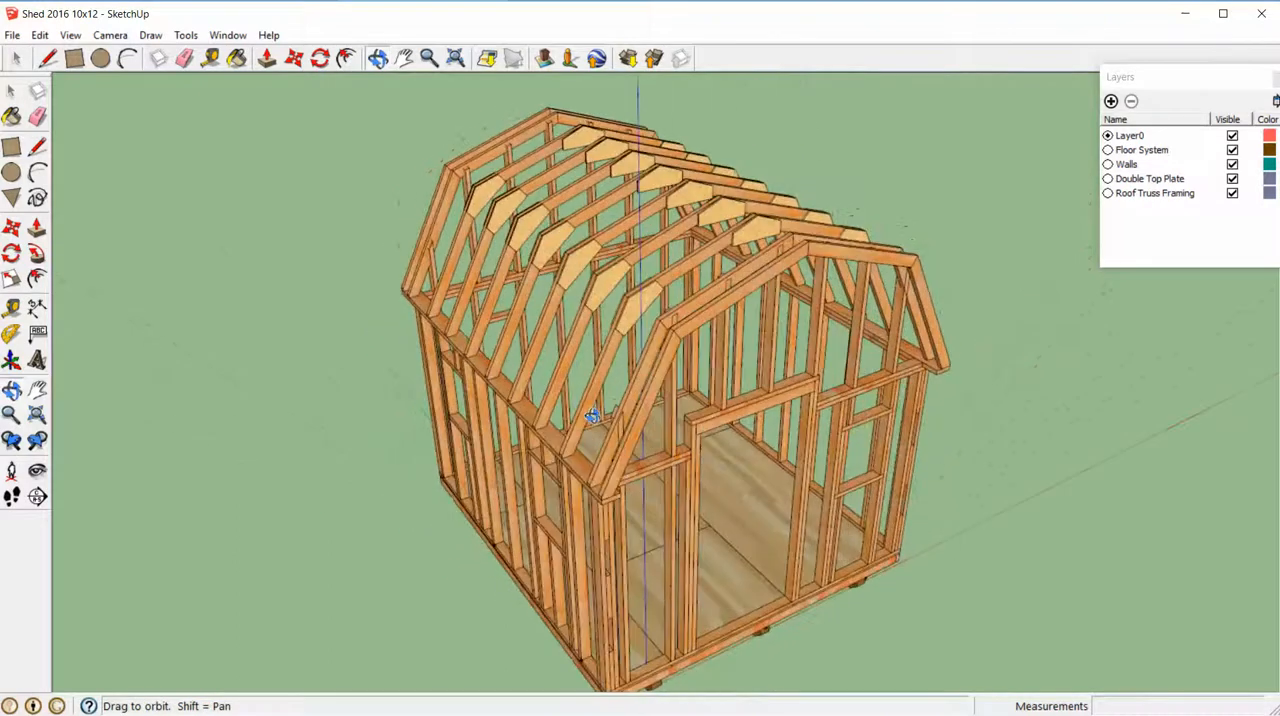
left_click_drag(590, 415, 953, 347)
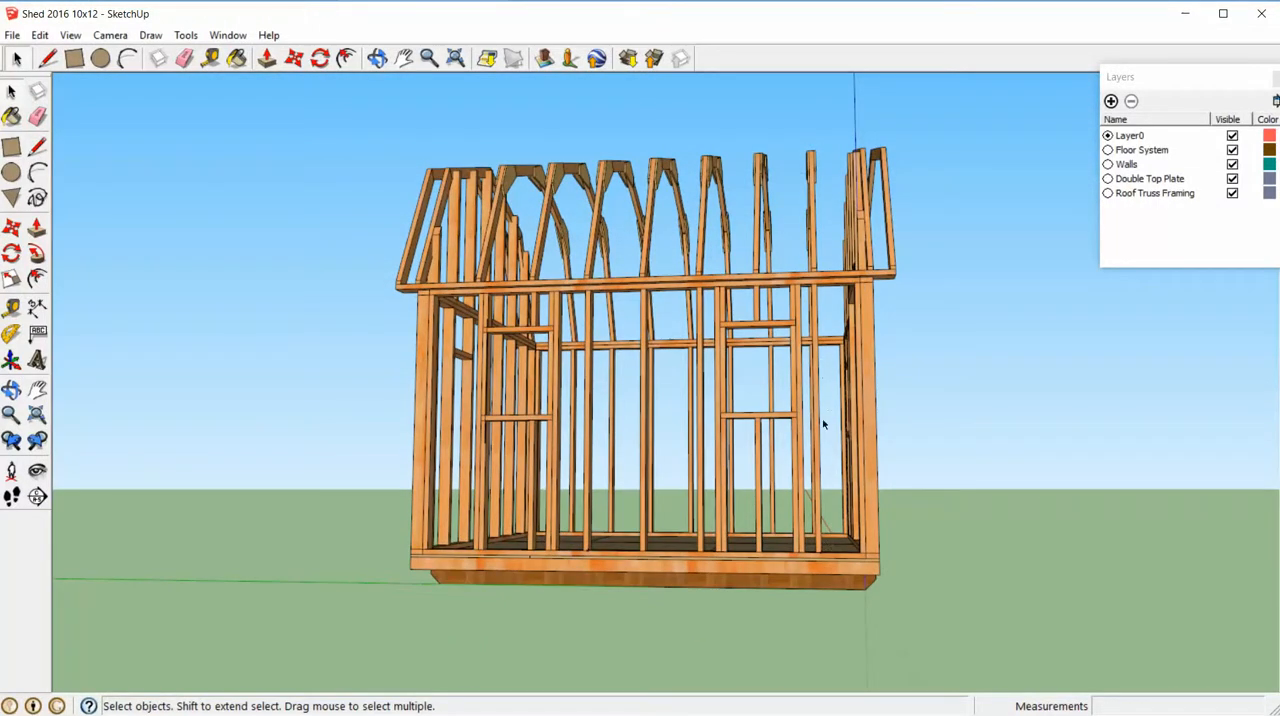
left_click_drag(820, 420, 835, 375)
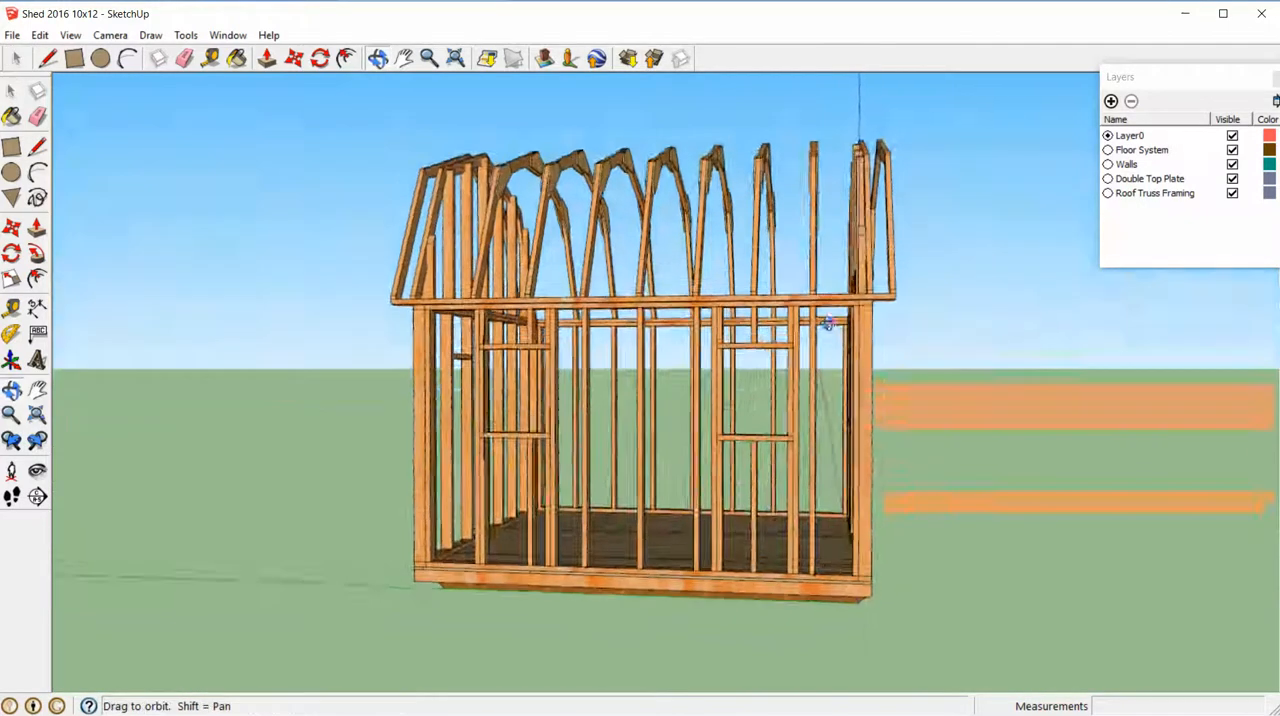
left_click_drag(827, 322, 813, 526)
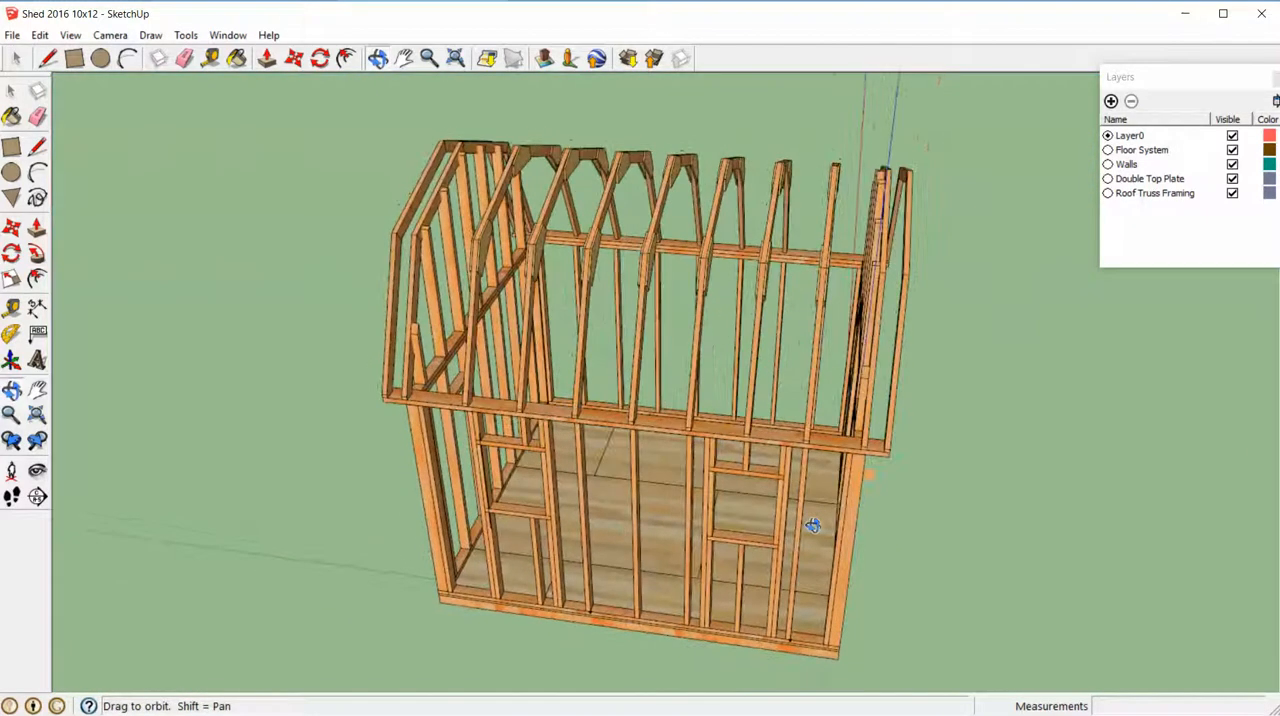
Return to the isometric view, close SketchUp, and show the full ISO plan PDF in Edge.
left_click_drag(813, 525, 668, 497)
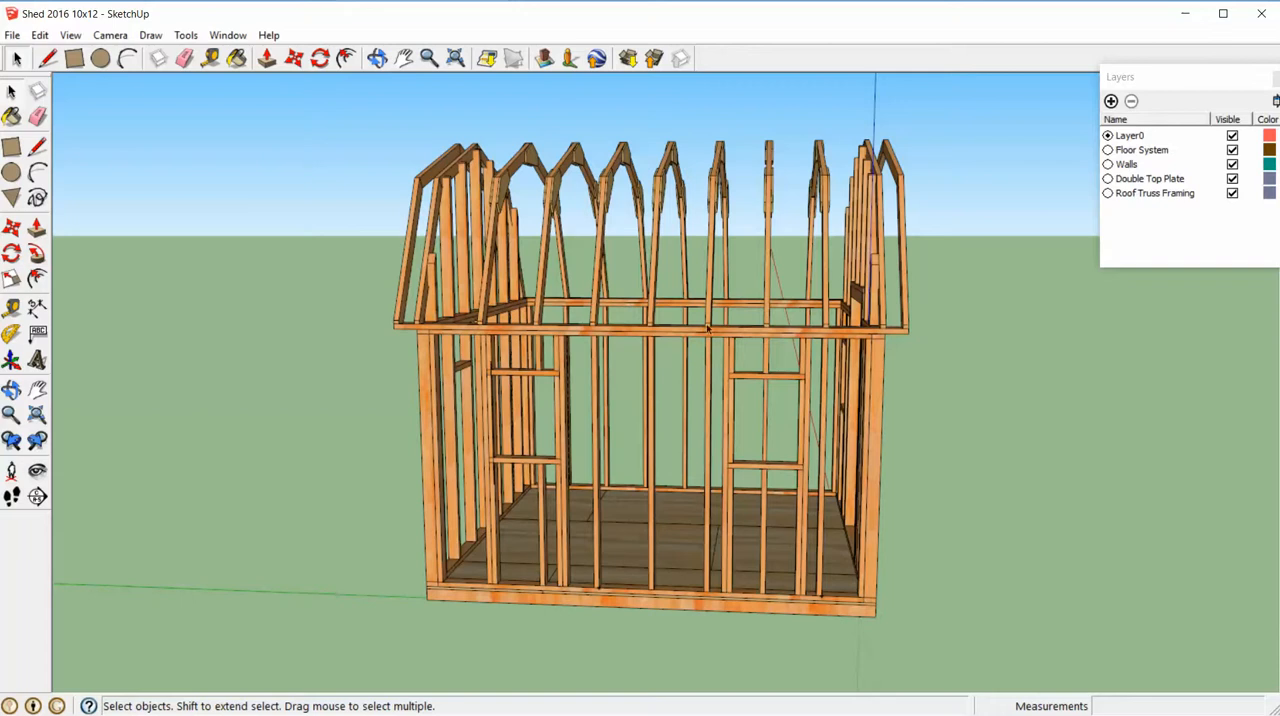
mouse_move(715, 485)
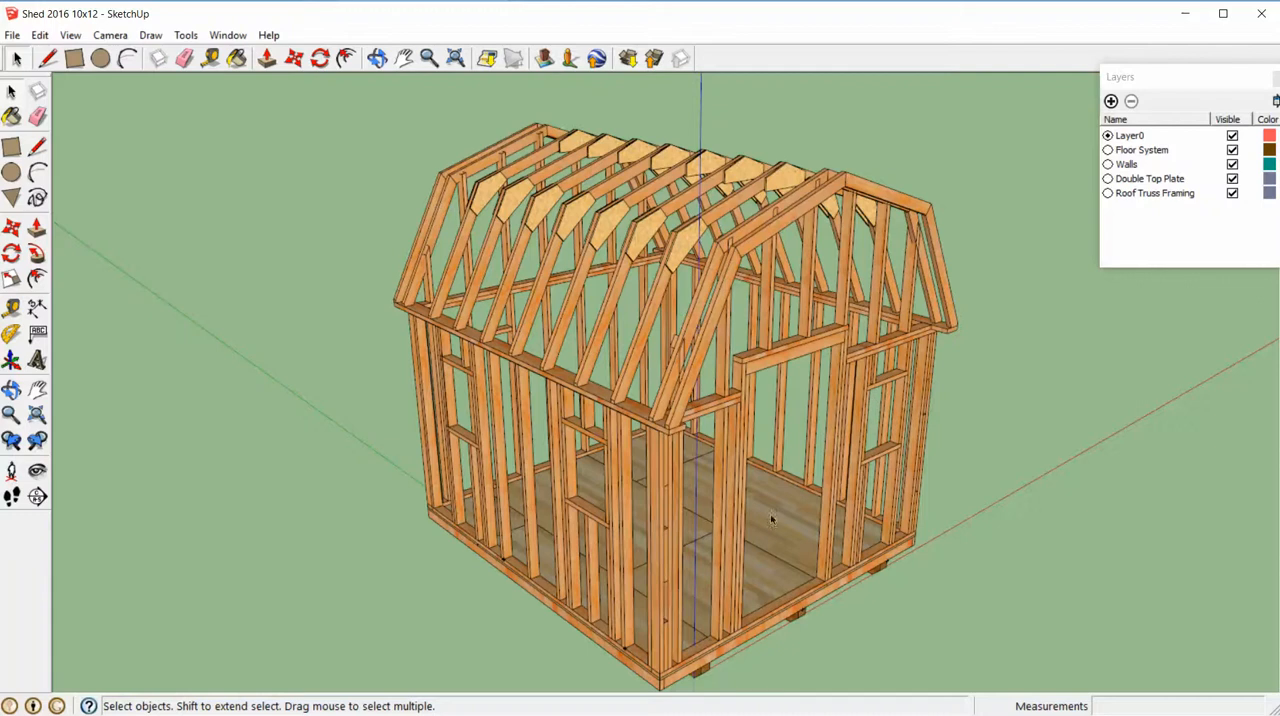
mouse_move(1261, 14)
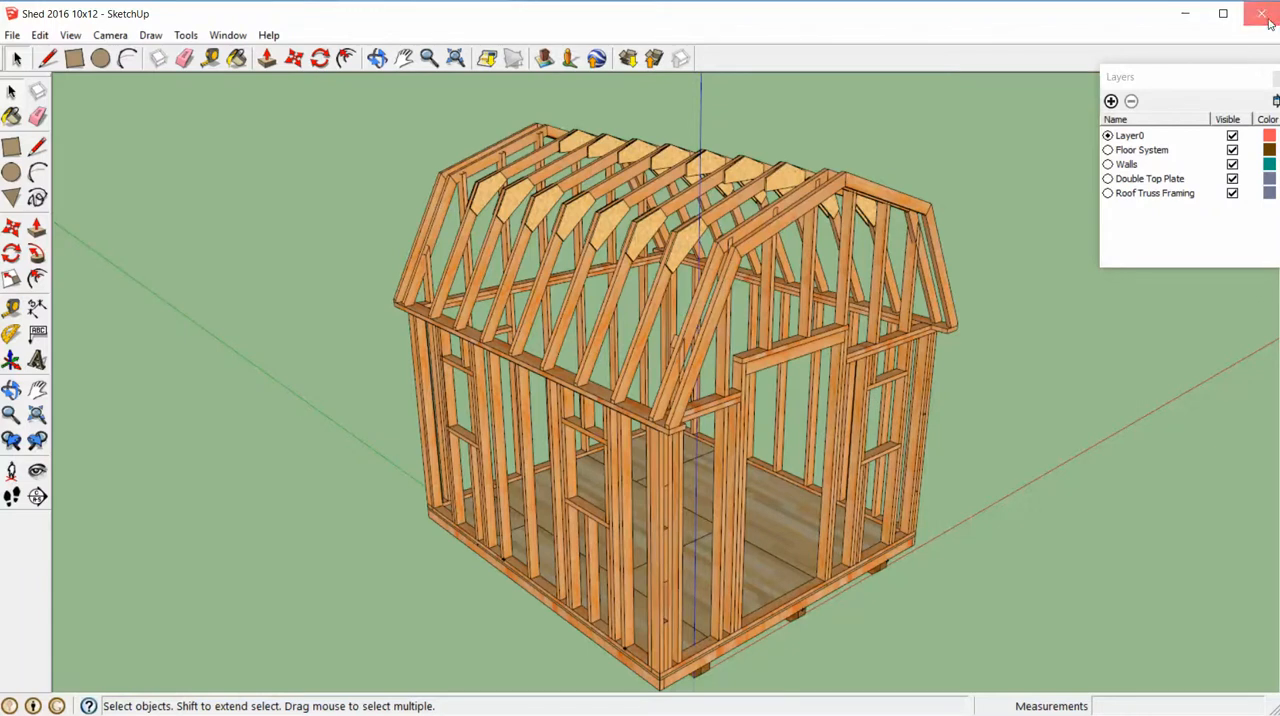
left_click(1261, 14)
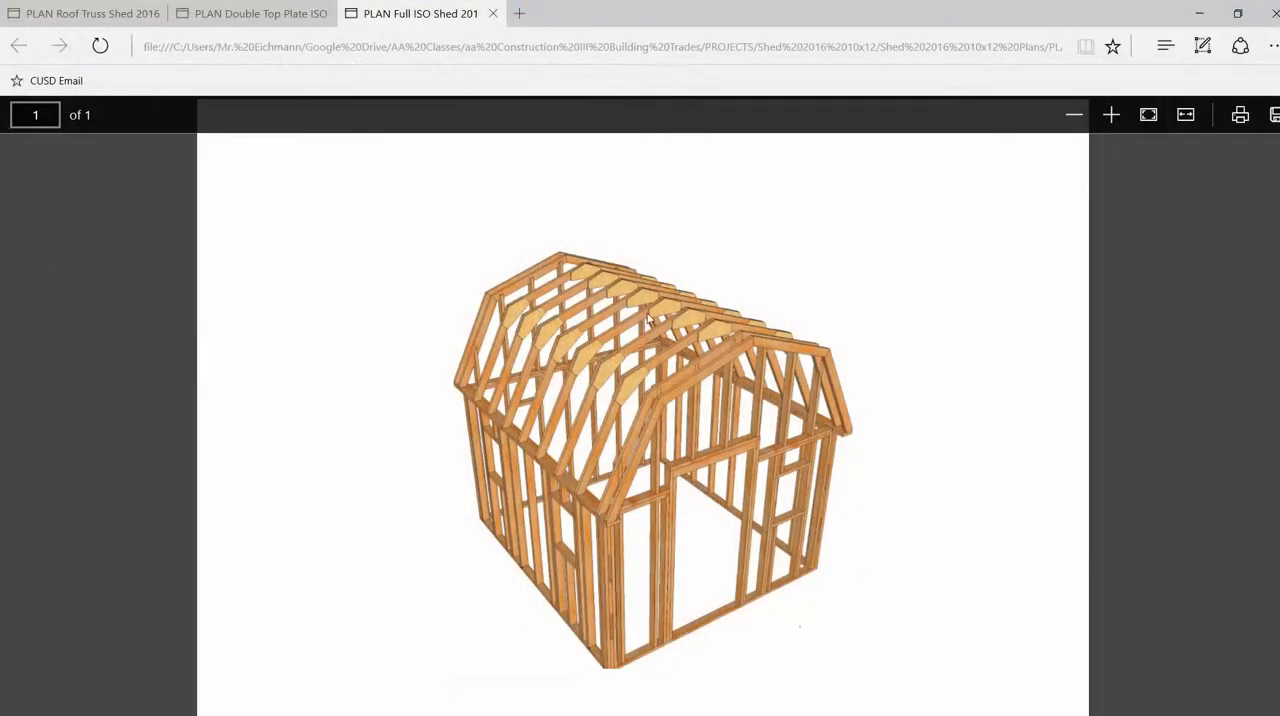
left_click(251, 13)
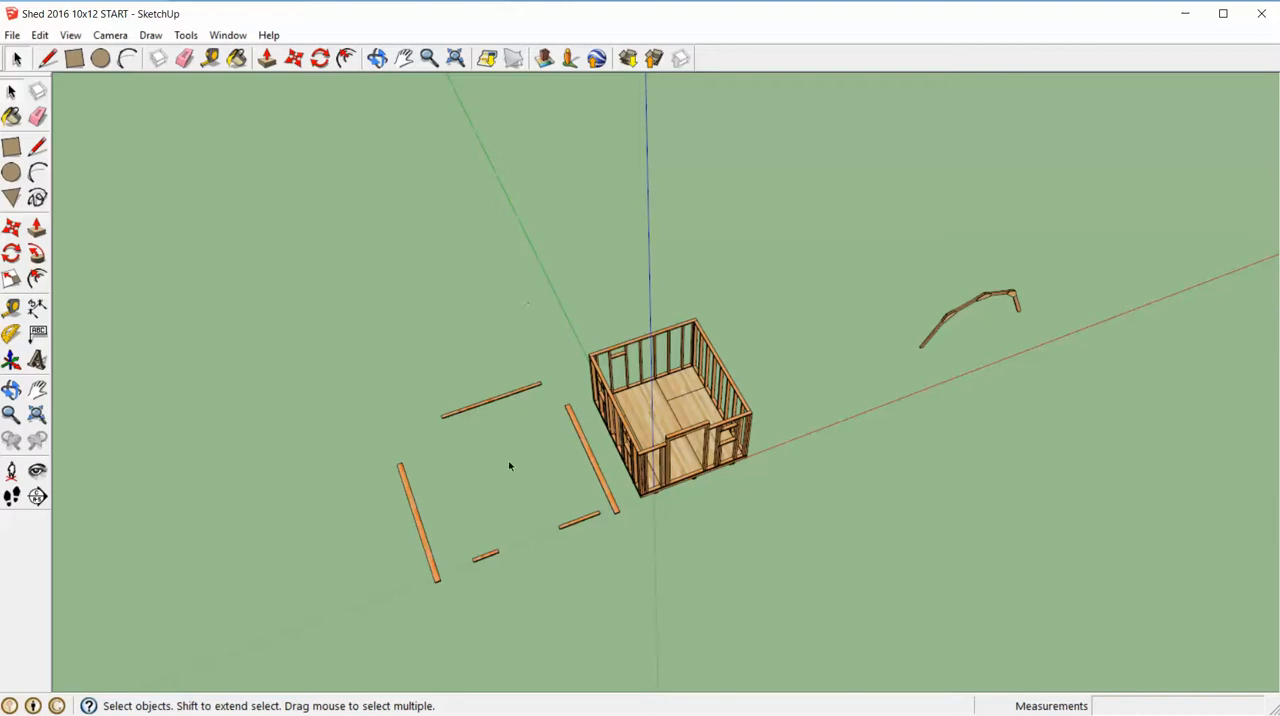
mouse_move(670, 500)
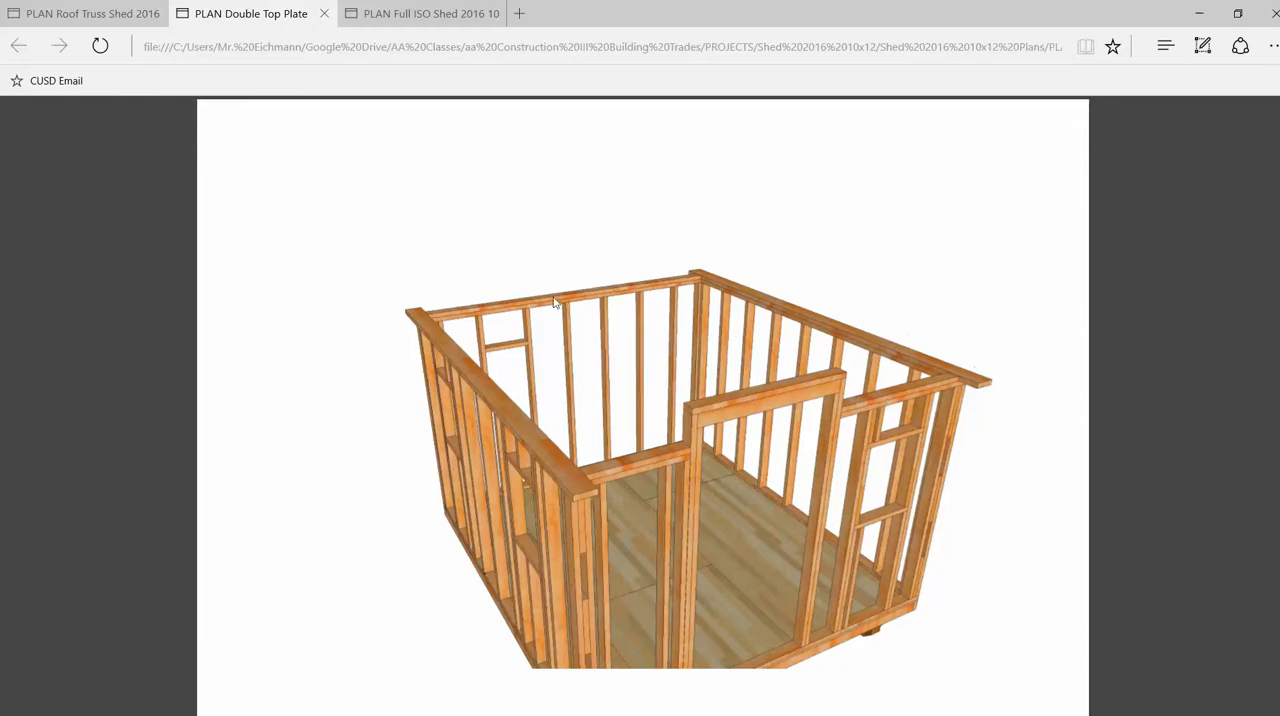
mouse_move(448, 330)
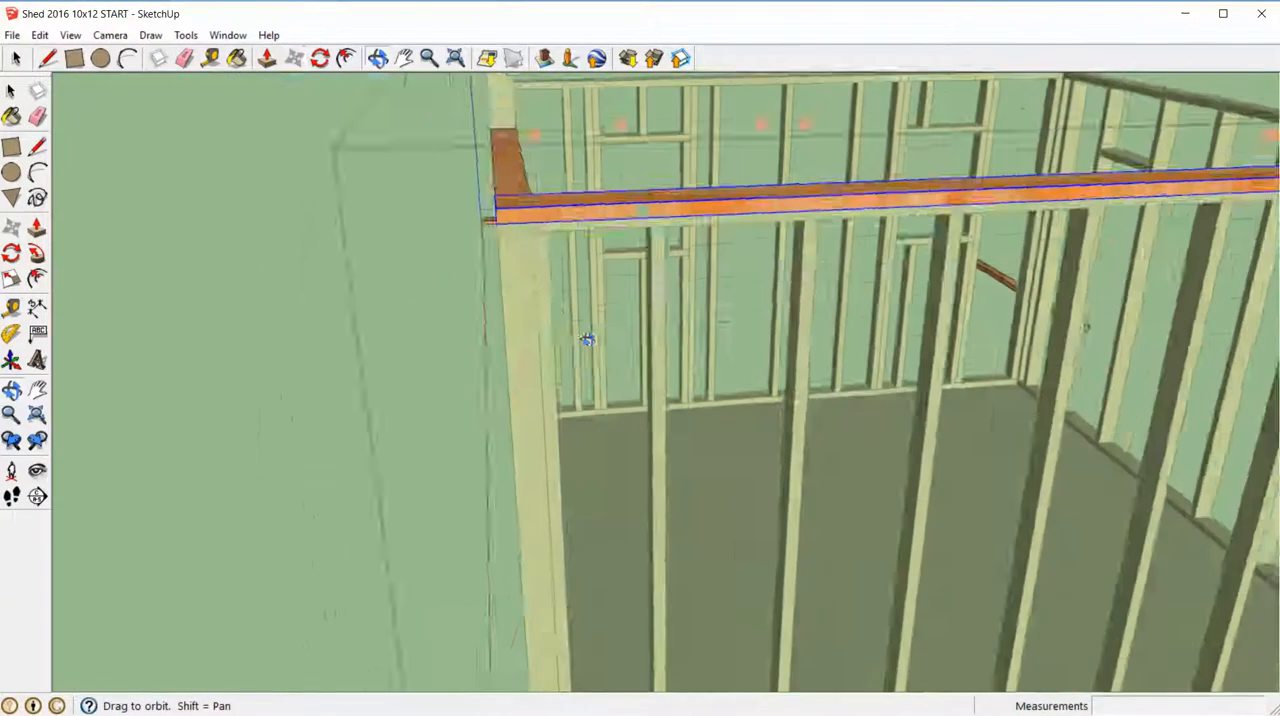
Orbit slightly to inspect the top plate capping the wall.
left_click_drag(588, 340, 585, 357)
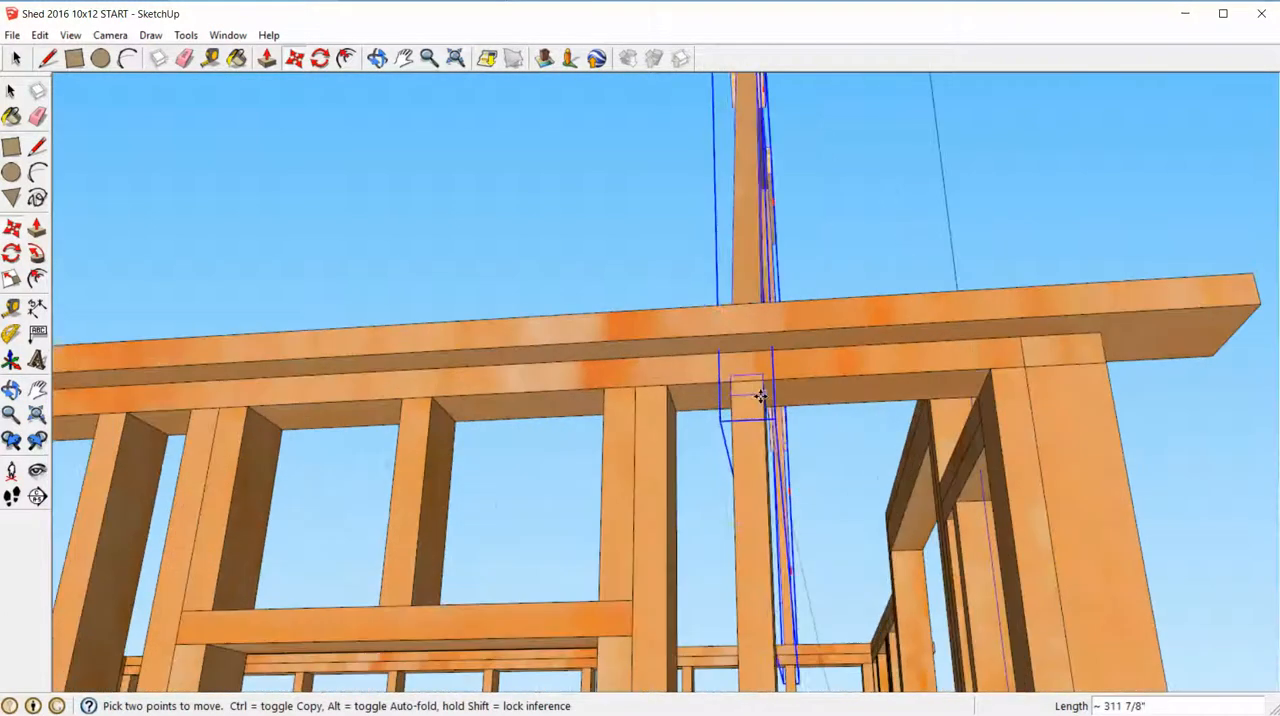
Orbit around the walls to confirm the truss sits on the end top plate.
left_click_drag(760, 400, 710, 500)
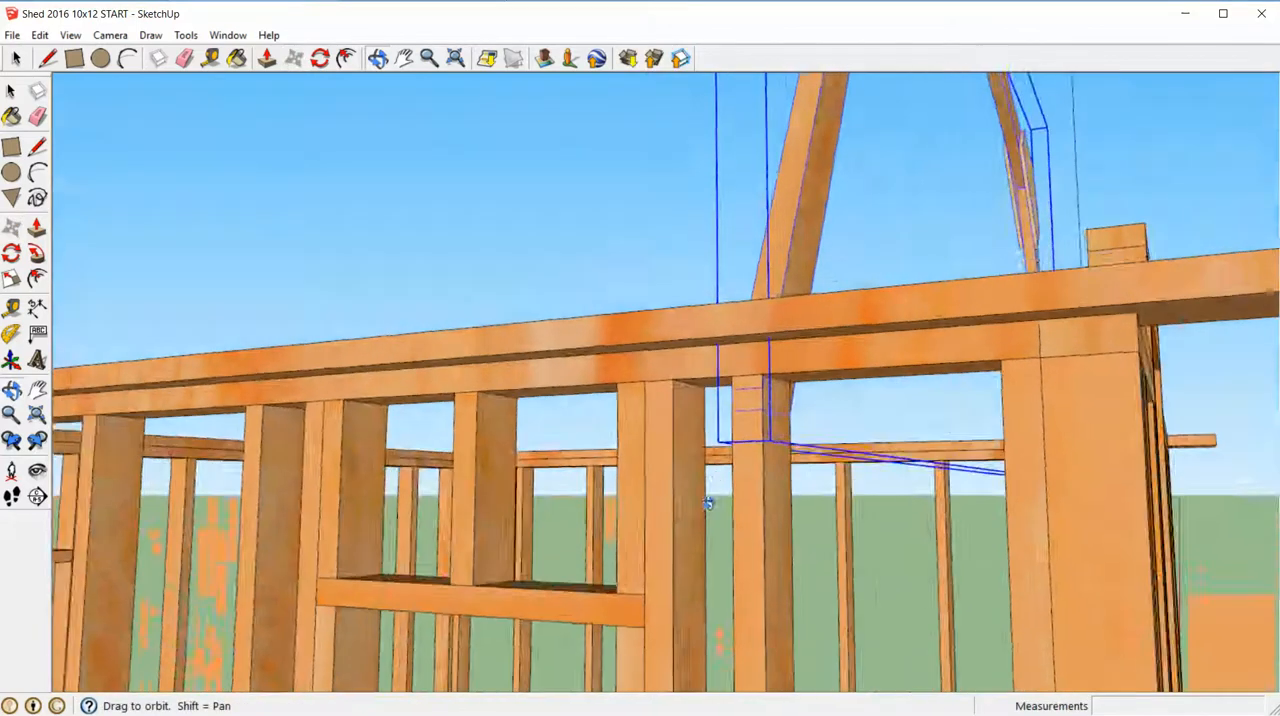
left_click_drag(710, 500, 850, 365)
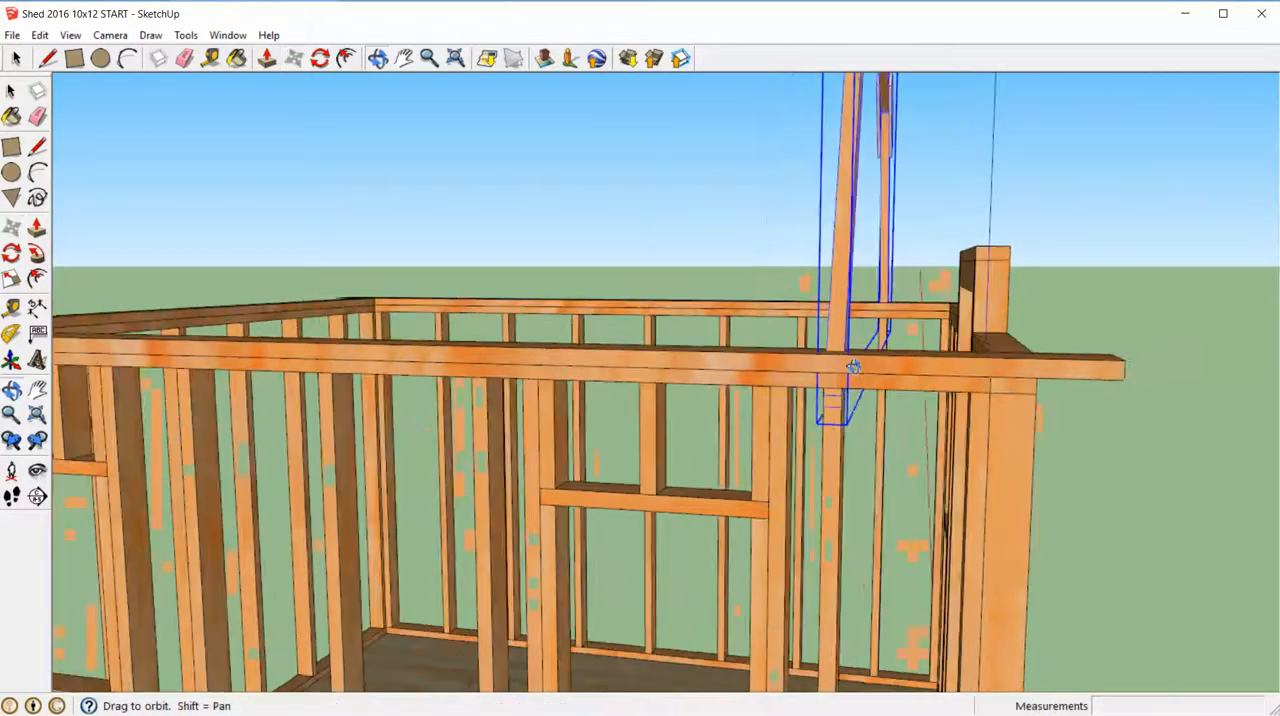
left_click_drag(853, 365, 940, 380)
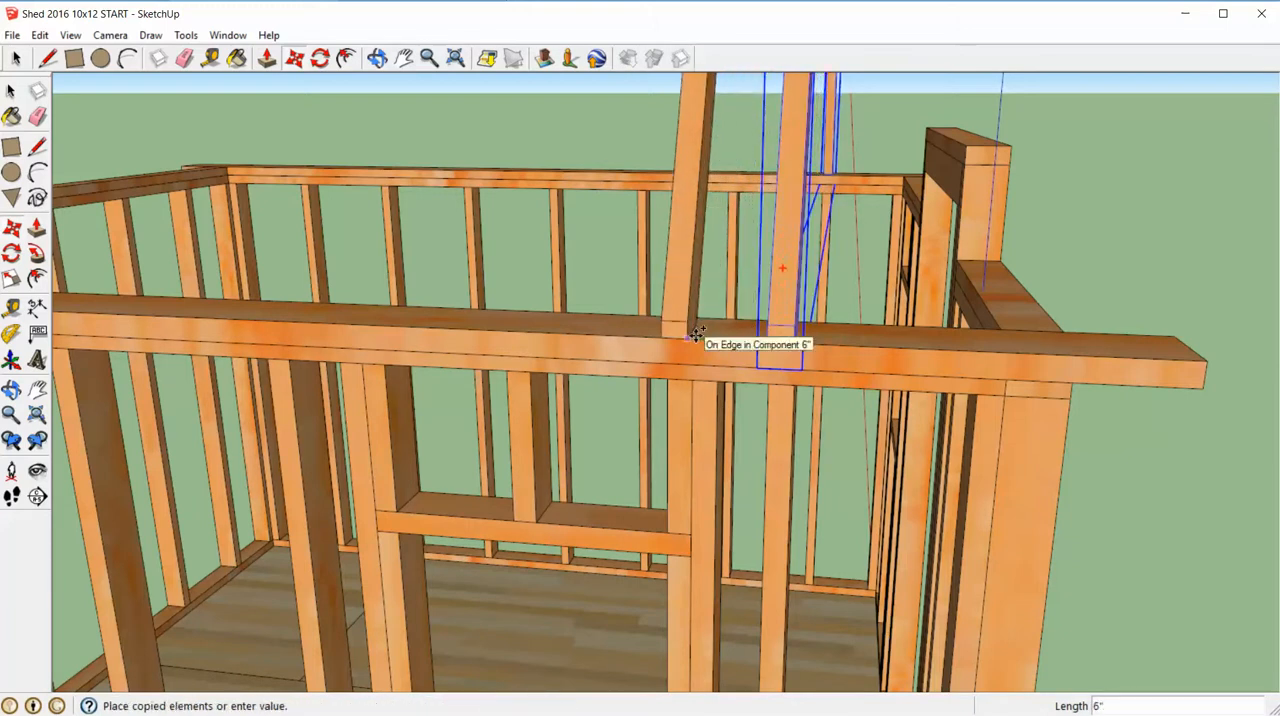
Enter 16 inches as the truss copy distance.
type("16")
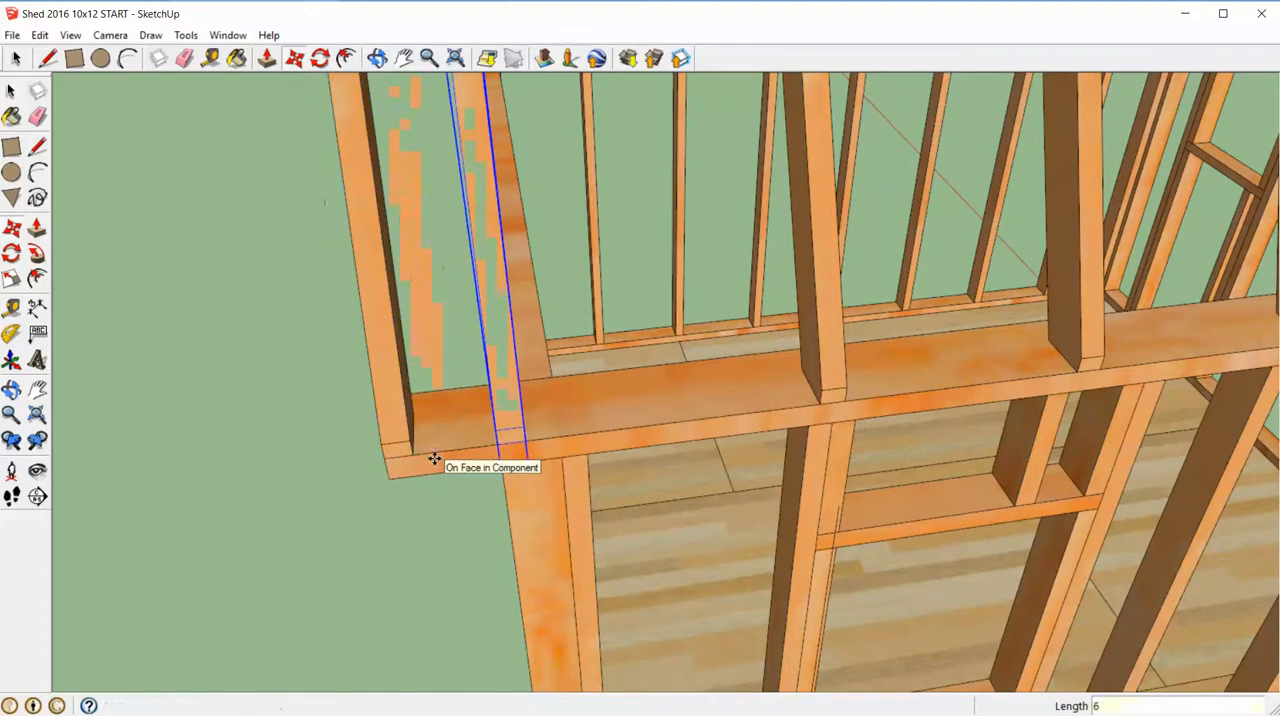
Snap the end truss flush with the plate edge, then orbit to check alignment.
left_click_drag(435, 458, 560, 375)
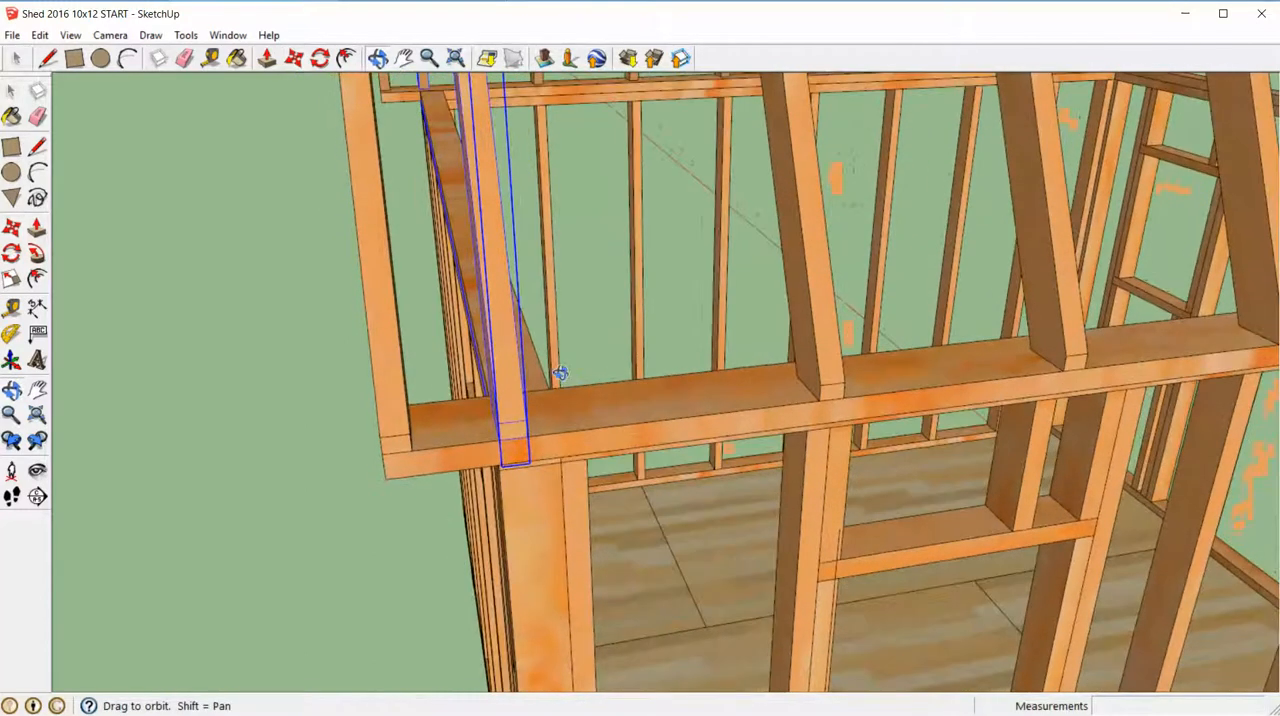
left_click_drag(560, 375, 470, 307)
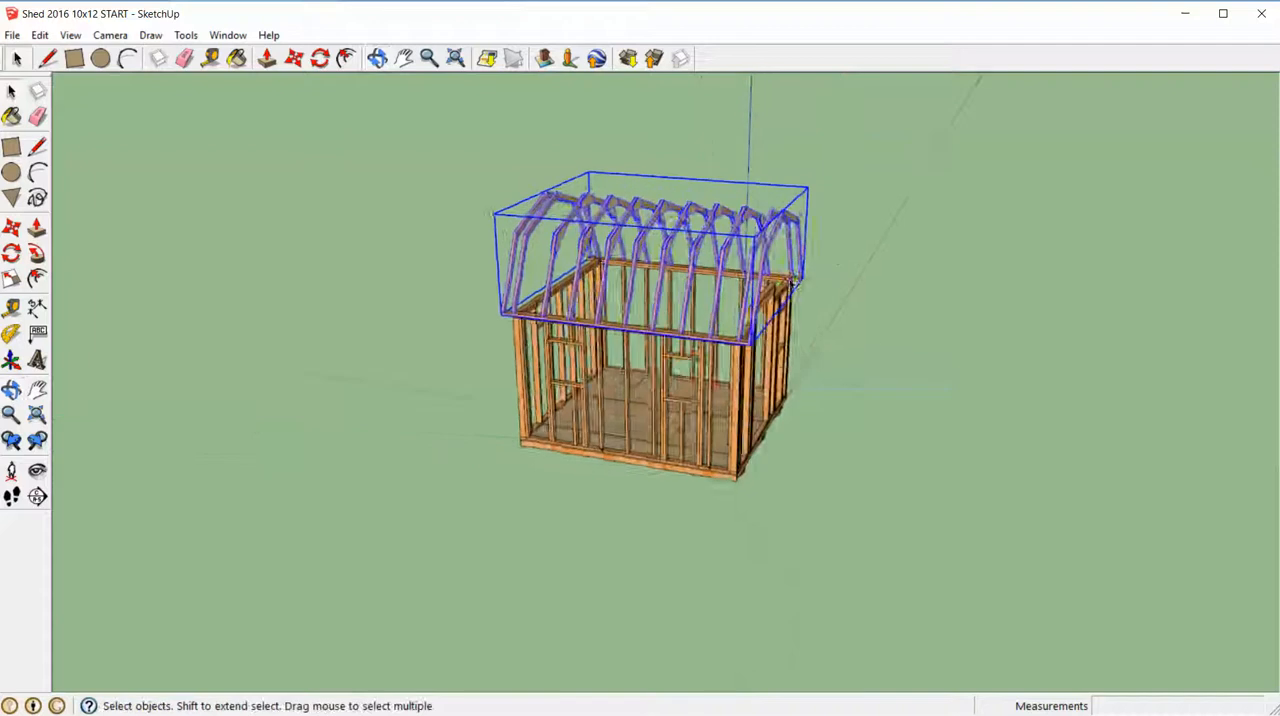
Lift the truss group off the walls and set it back down on top.
left_click_drag(650, 260, 625, 175)
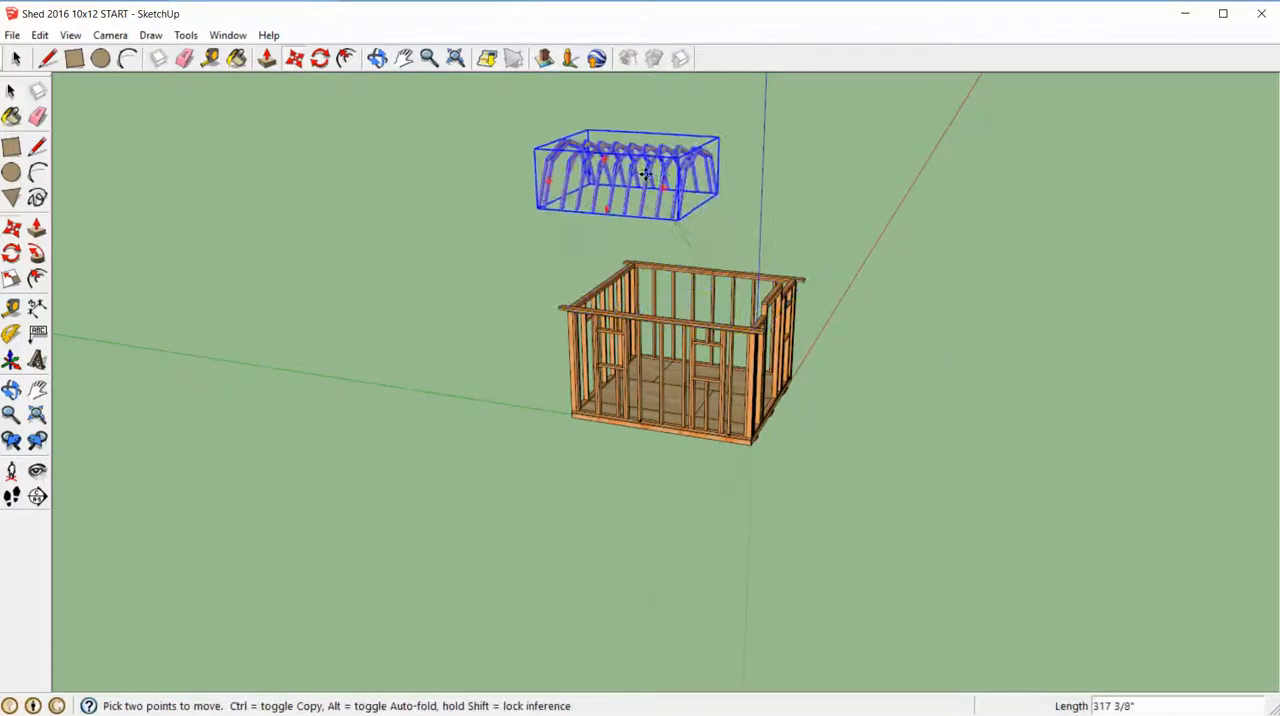
left_click_drag(645, 175, 1100, 225)
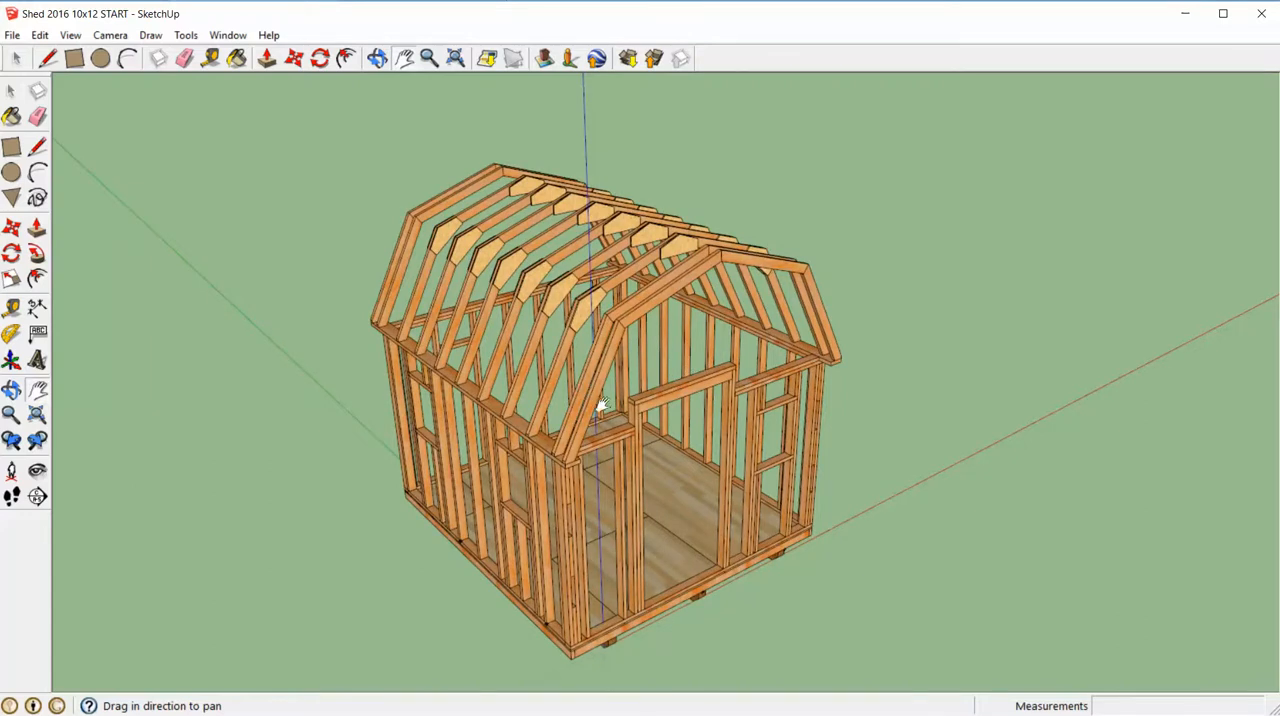
mouse_move(648, 500)
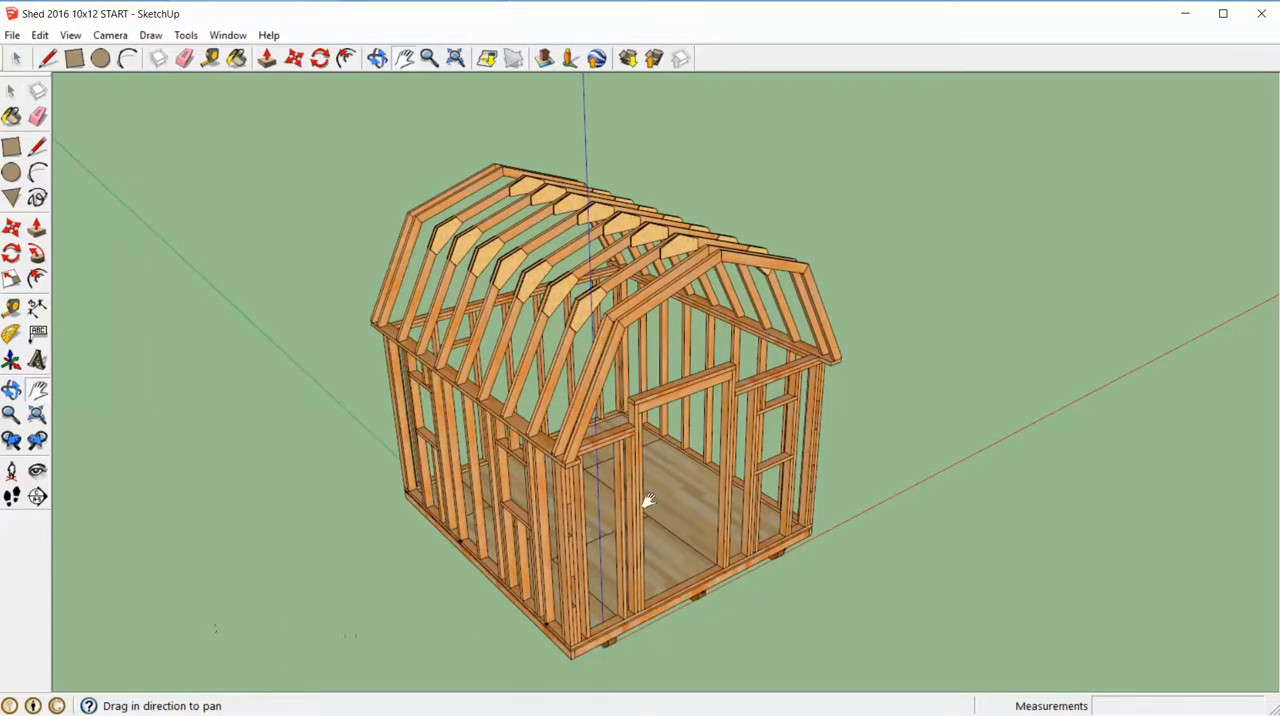
left_click_drag(645, 500, 815, 435)
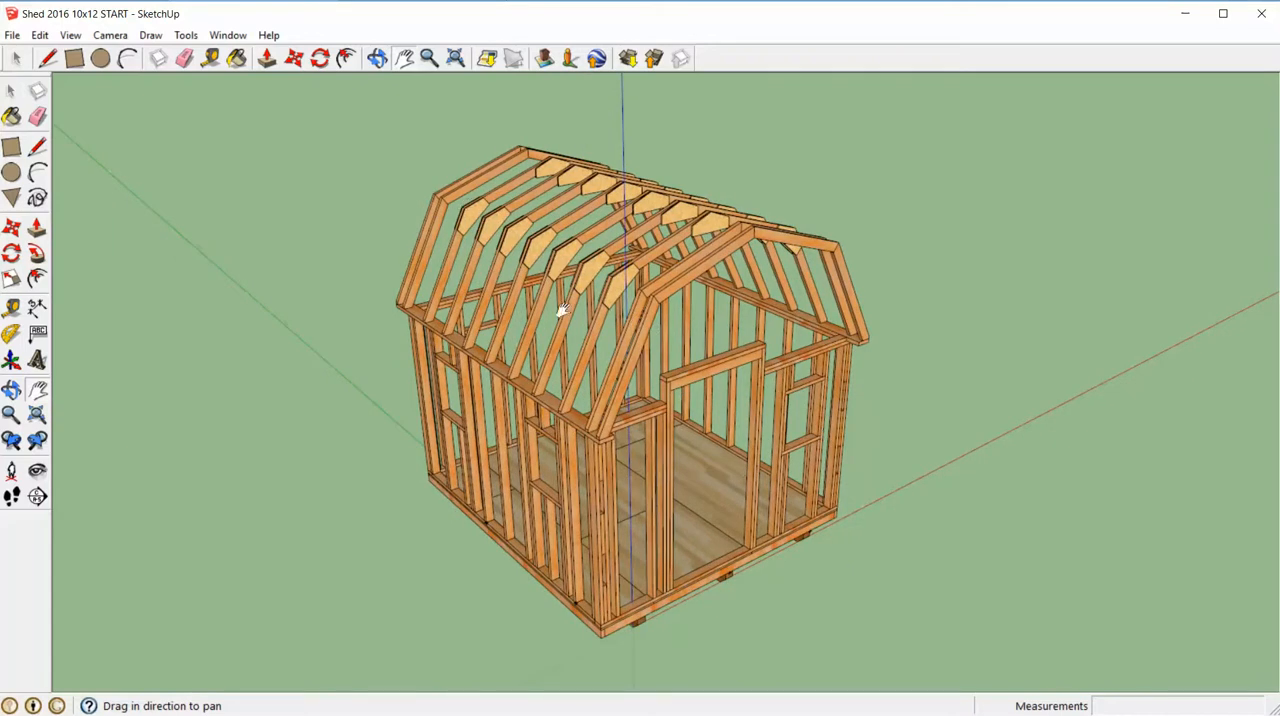
mouse_move(690, 340)
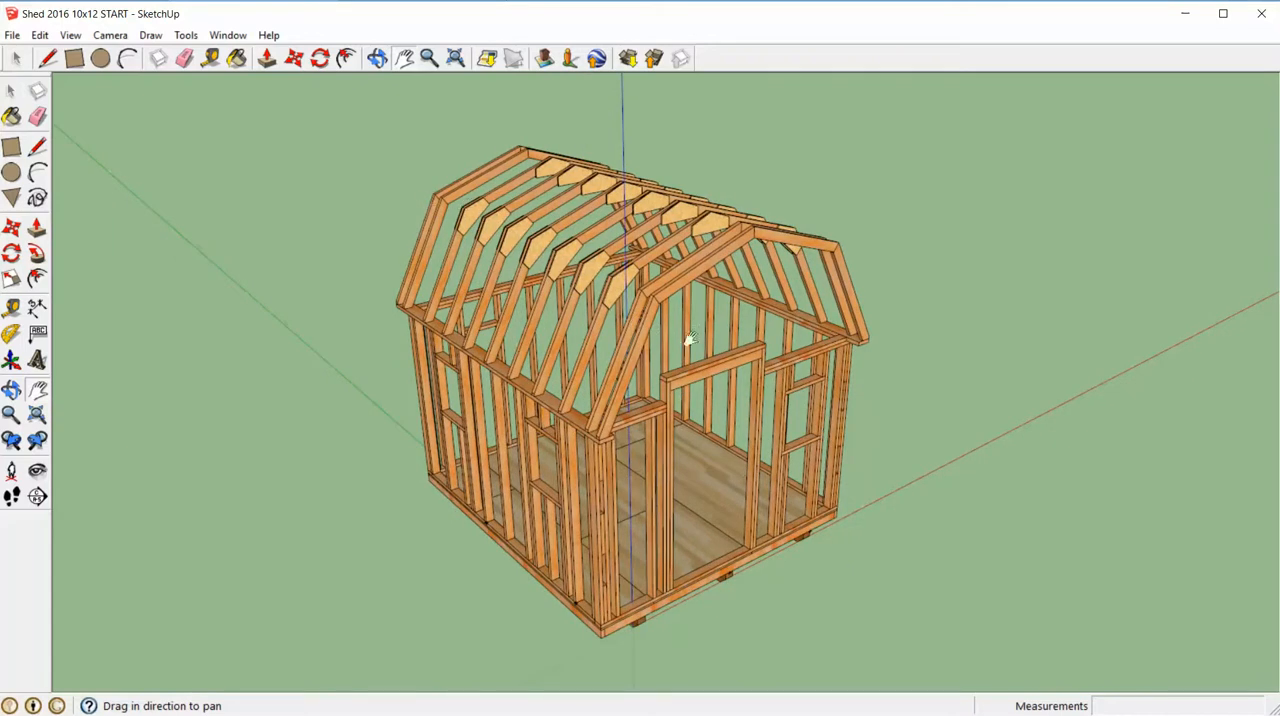
mouse_move(1000, 438)
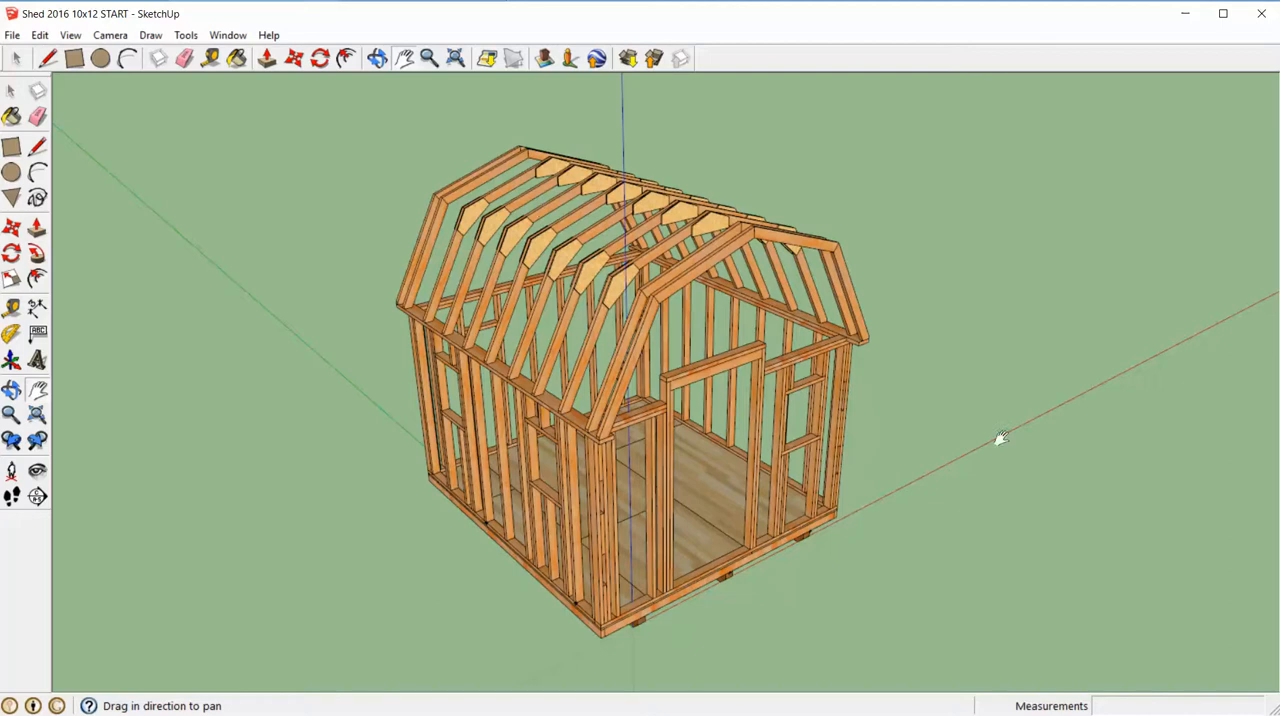